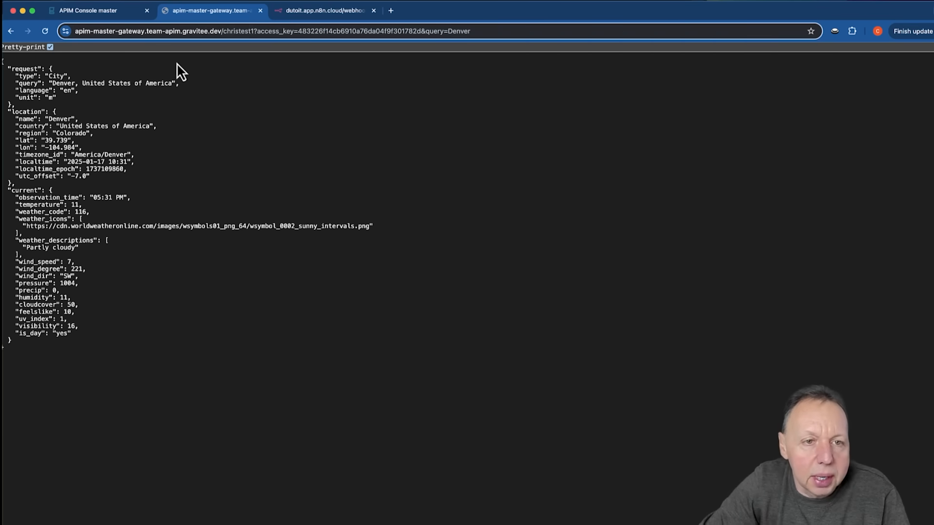
pyautogui.moveTo(33, 67)
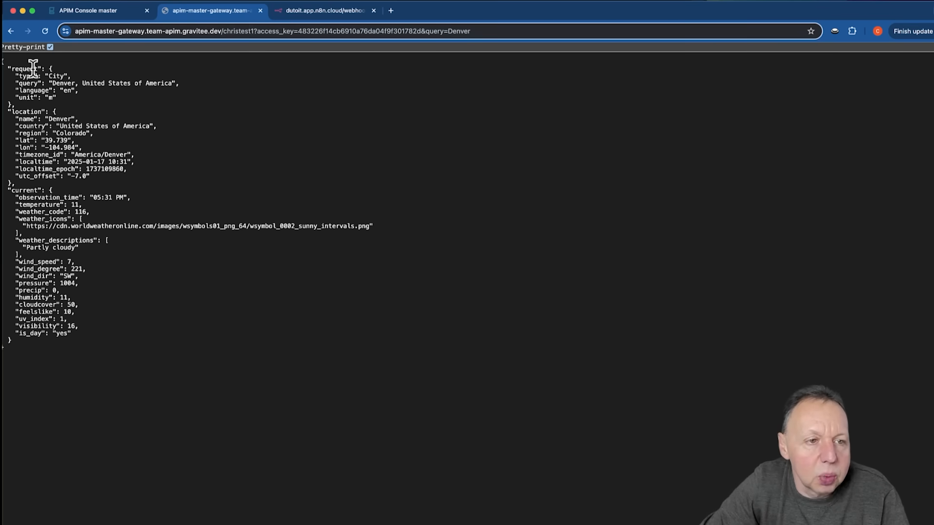
# Check the n8n webhook converting 11 celsius to 51.8 fahrenheit, then return to the console
pyautogui.doubleClick(59, 118)
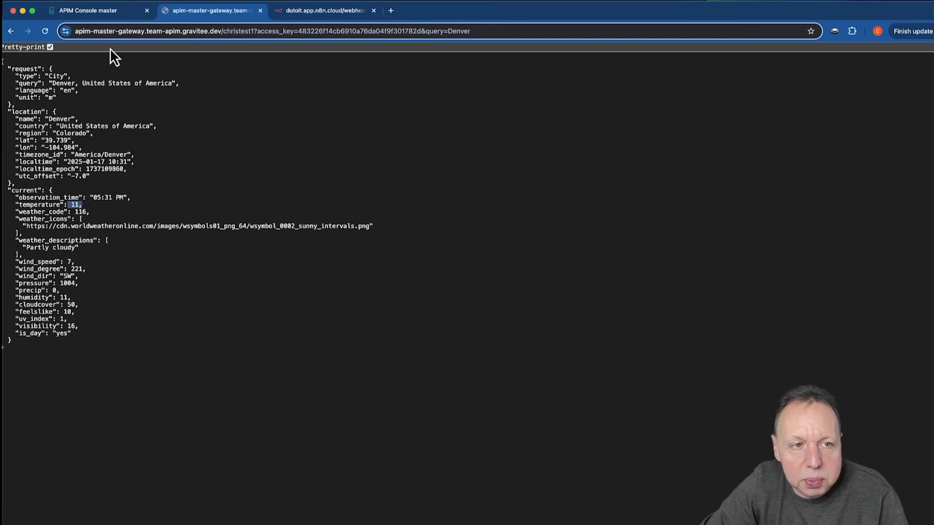
pyautogui.moveTo(87, 10)
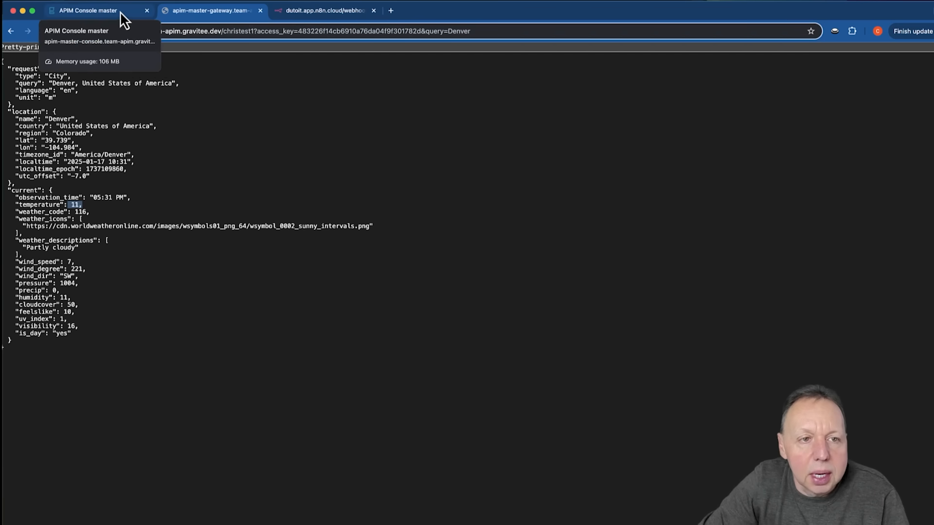
pyautogui.click(325, 10)
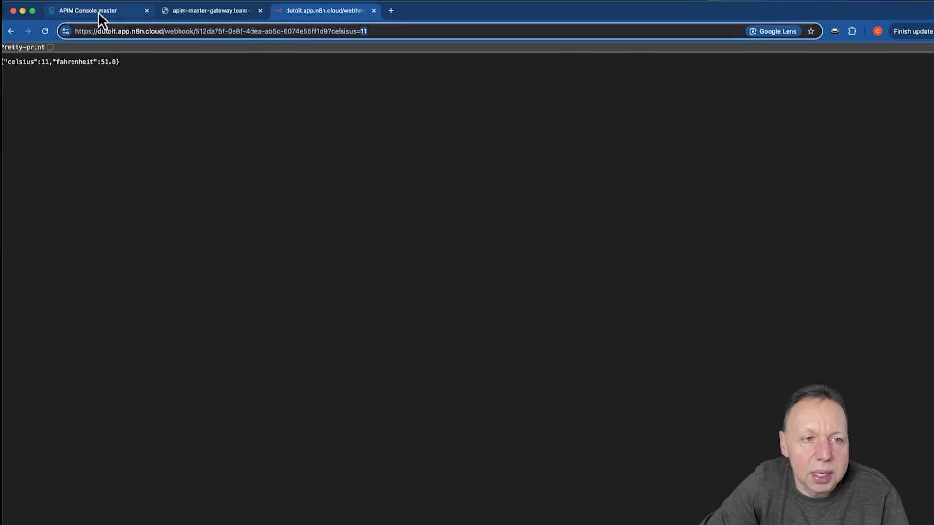
pyautogui.moveTo(89, 10)
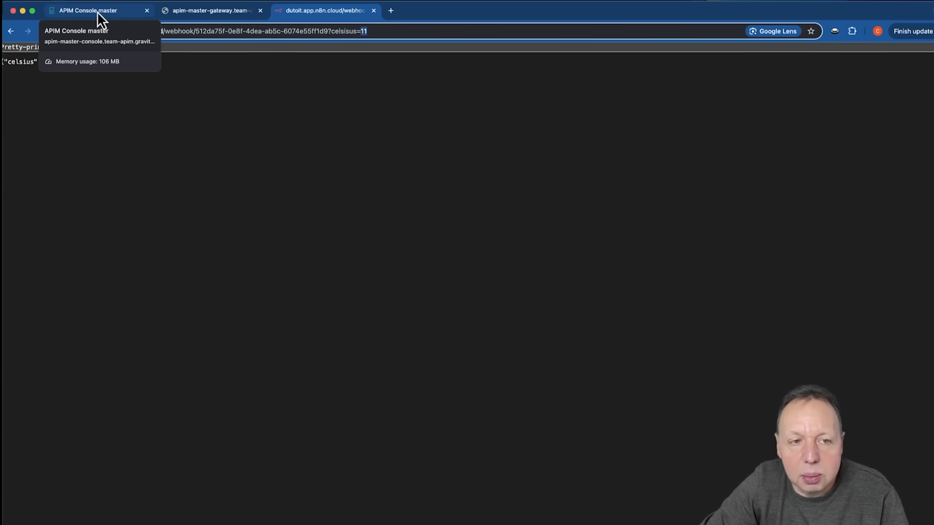
pyautogui.click(90, 10)
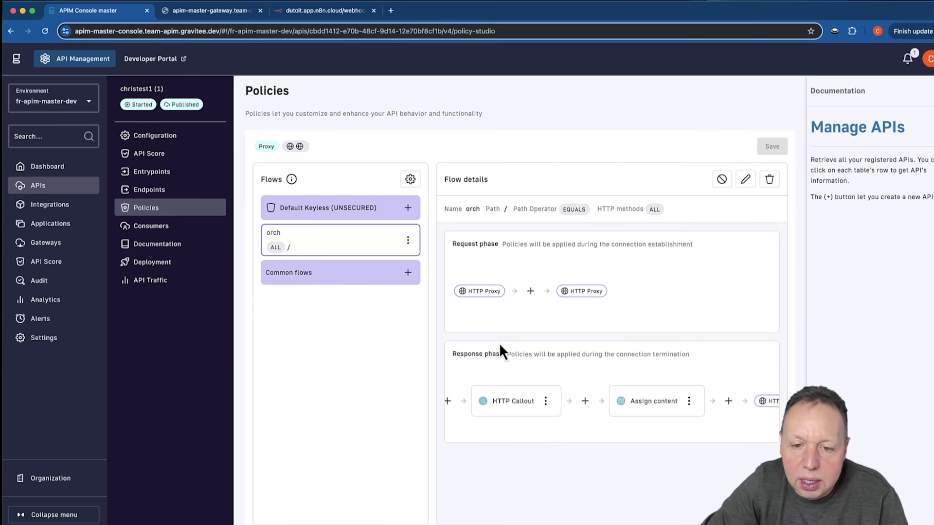
pyautogui.moveTo(494, 403)
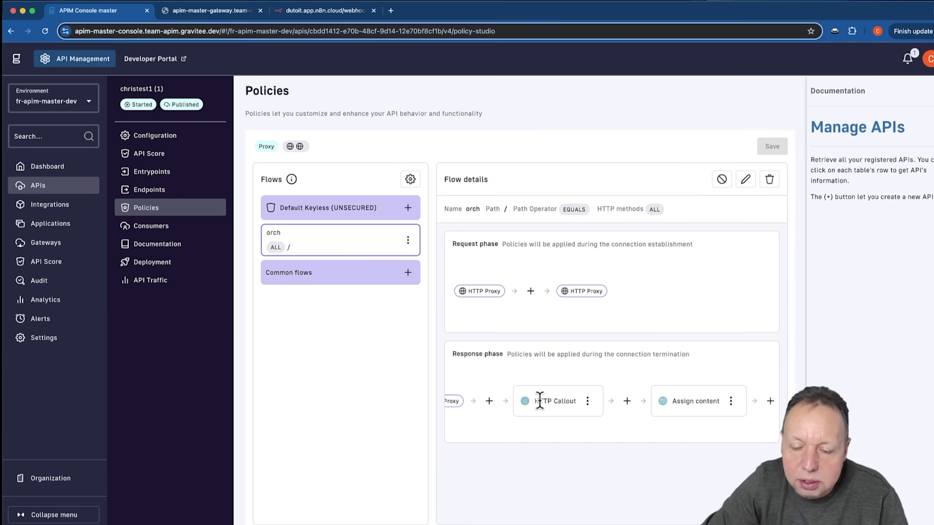
# Open the HTTP Callout policy's options menu in the response phase
pyautogui.click(587, 401)
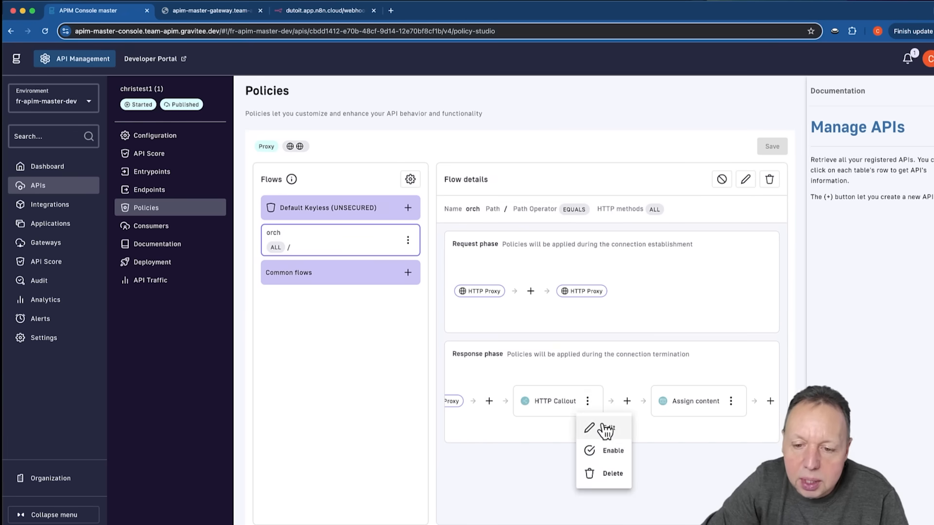
# Review the HTTP Callout's GET URL to the n8n webhook and its retVal context variable
pyautogui.click(602, 428)
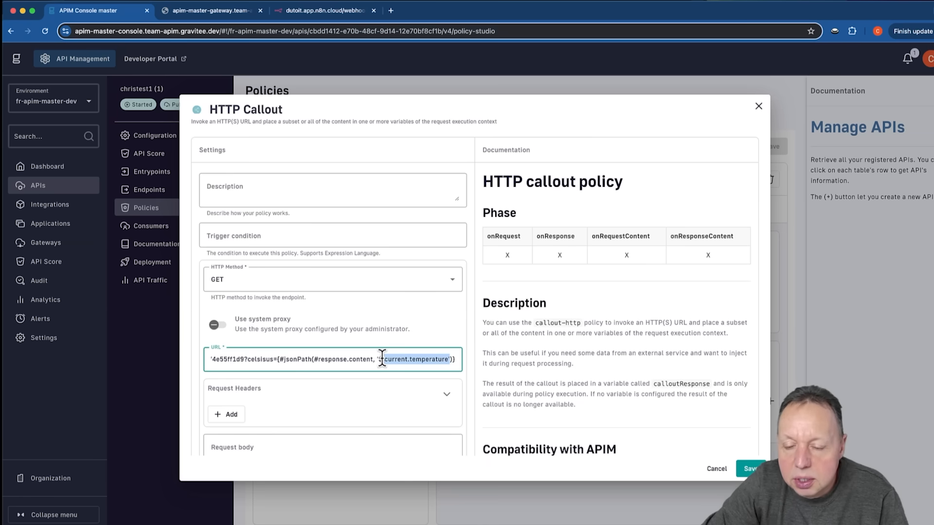
pyautogui.moveTo(378, 359)
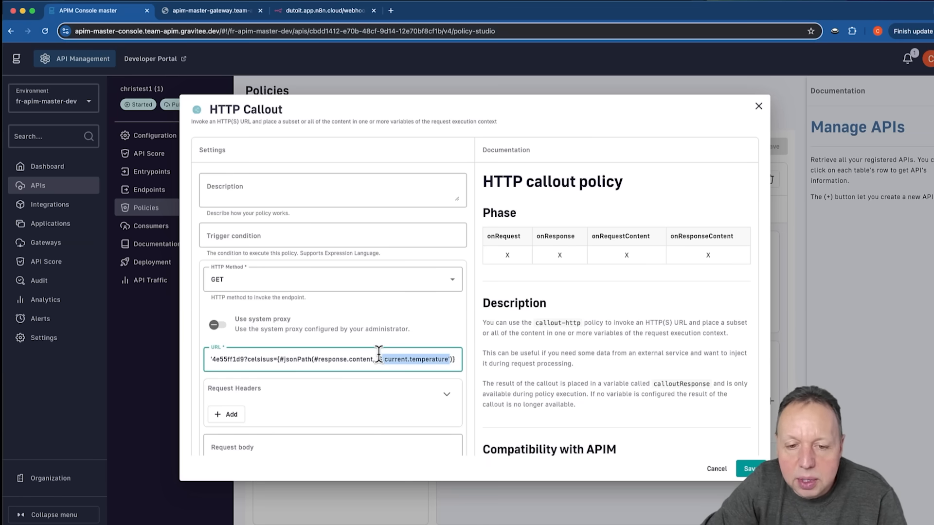
pyautogui.scroll(-3)
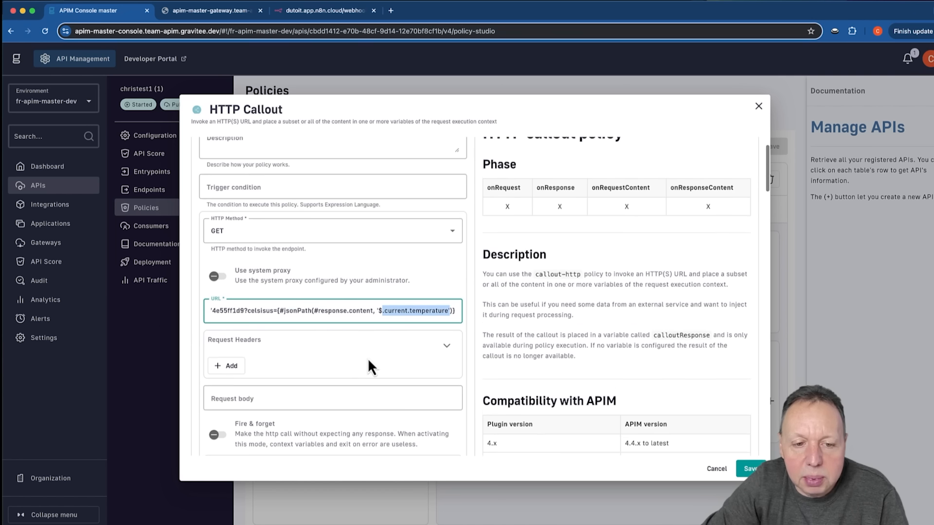
pyautogui.scroll(-3)
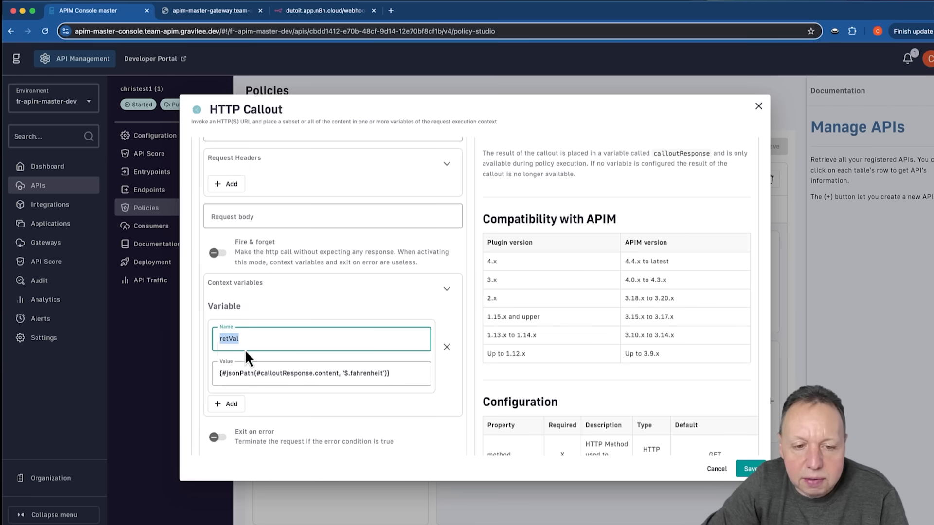
pyautogui.doubleClick(360, 374)
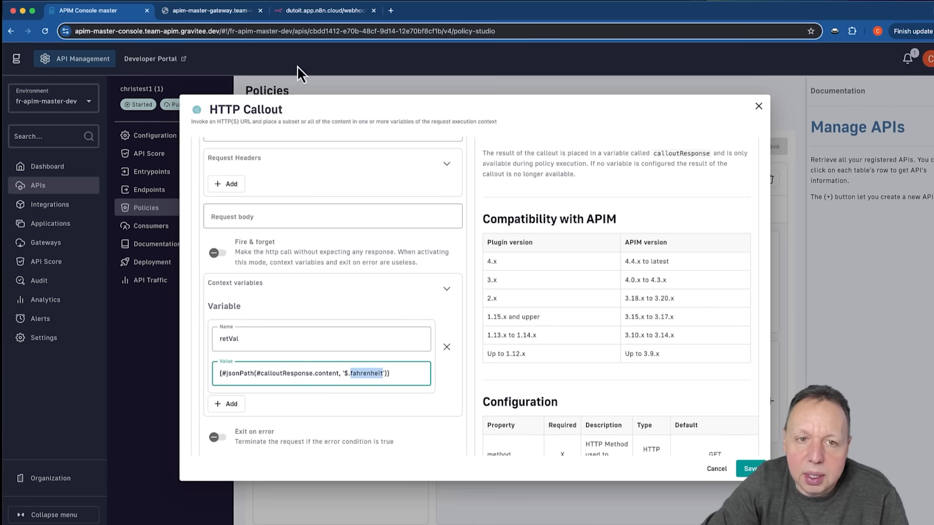
# Compare against the n8n webhook response fields and save the HTTP Callout settings
pyautogui.click(324, 11)
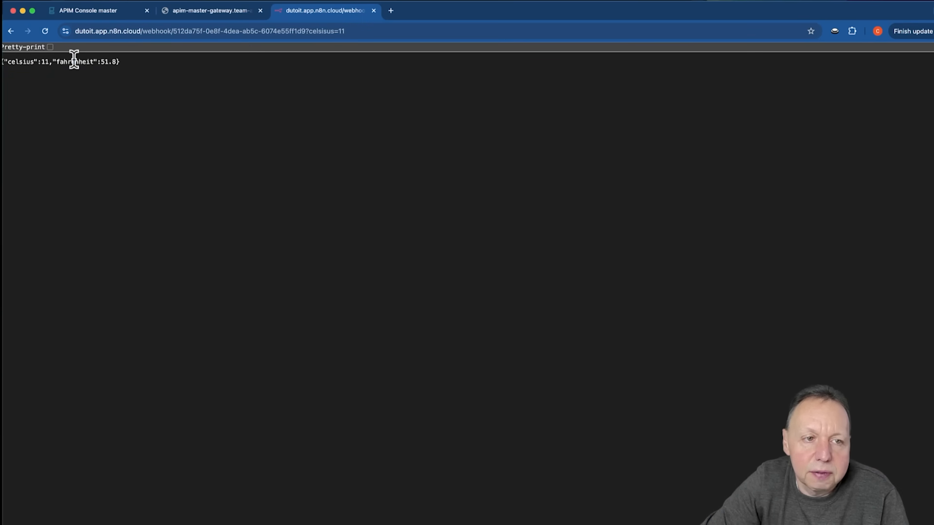
pyautogui.click(88, 11)
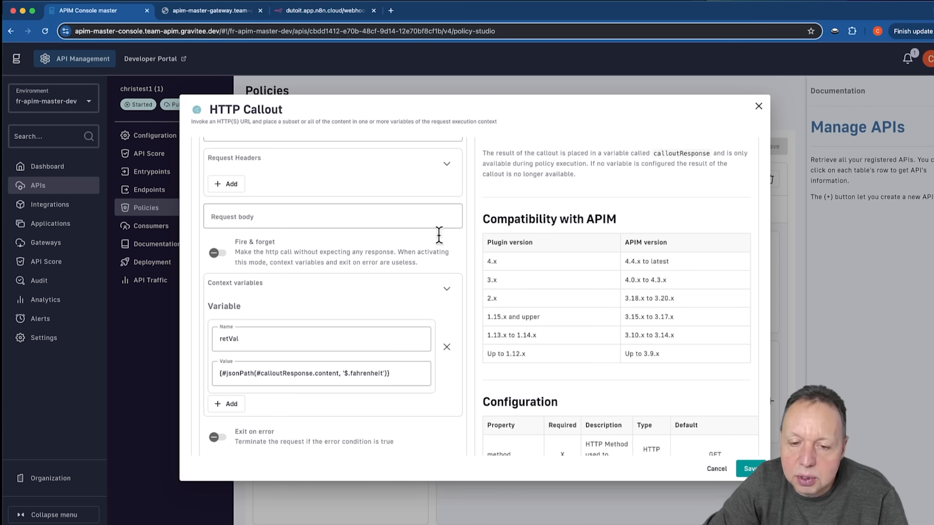
pyautogui.click(751, 469)
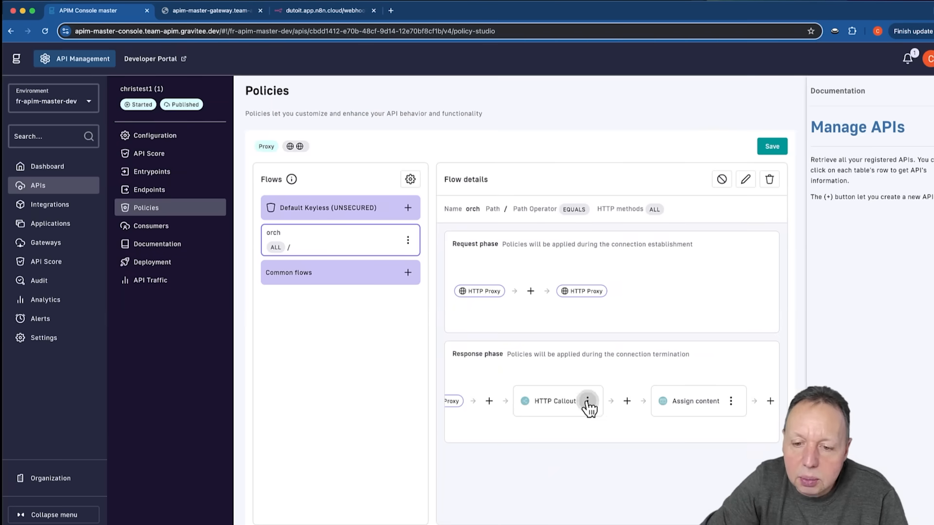
# Review the Assign content body mapping temperature to context.attributes['retVal'] and save it
pyautogui.click(730, 401)
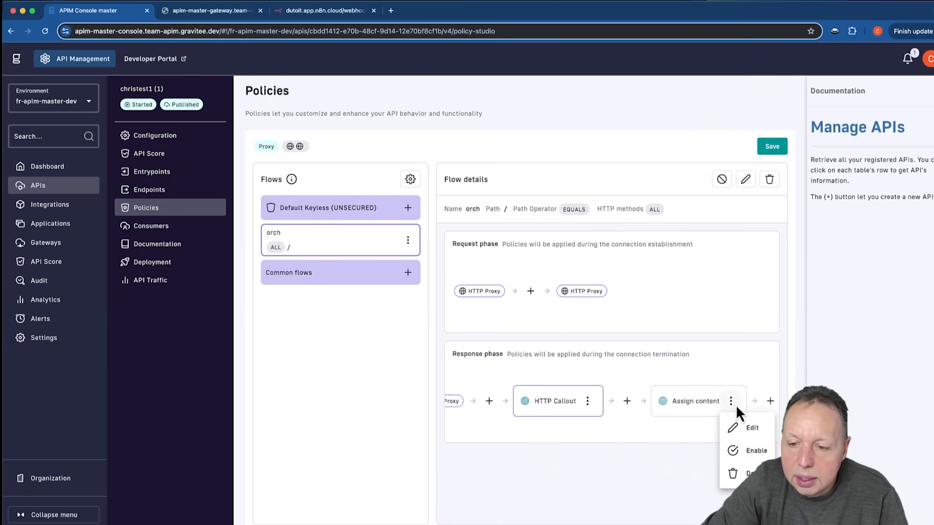
pyautogui.click(751, 428)
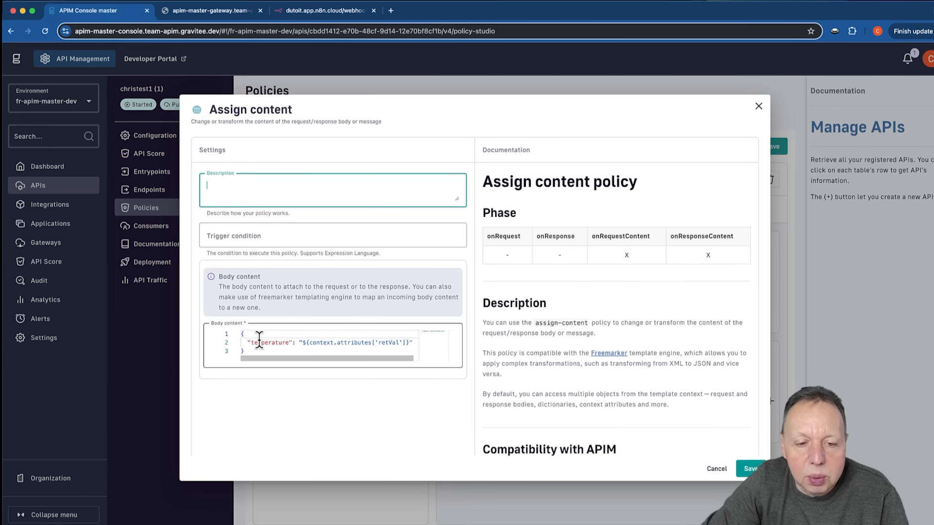
pyautogui.moveTo(262, 342)
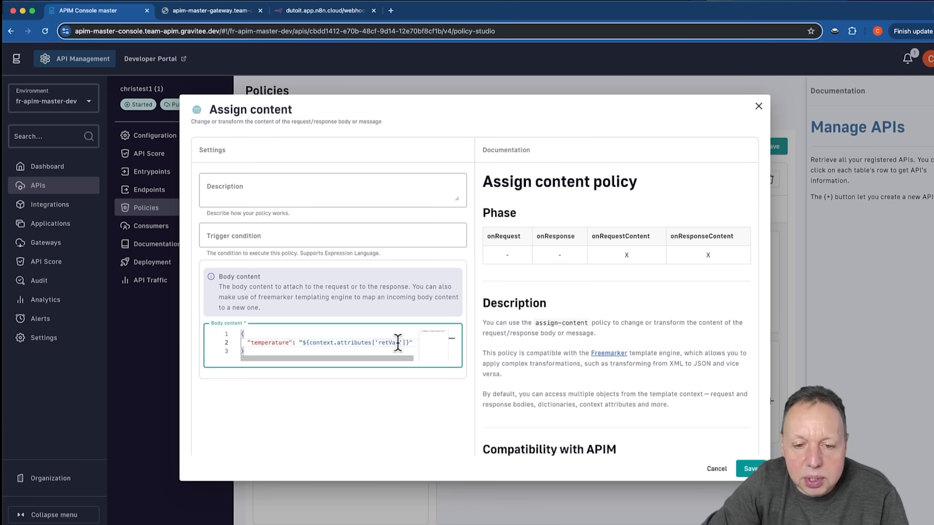
pyautogui.doubleClick(391, 342)
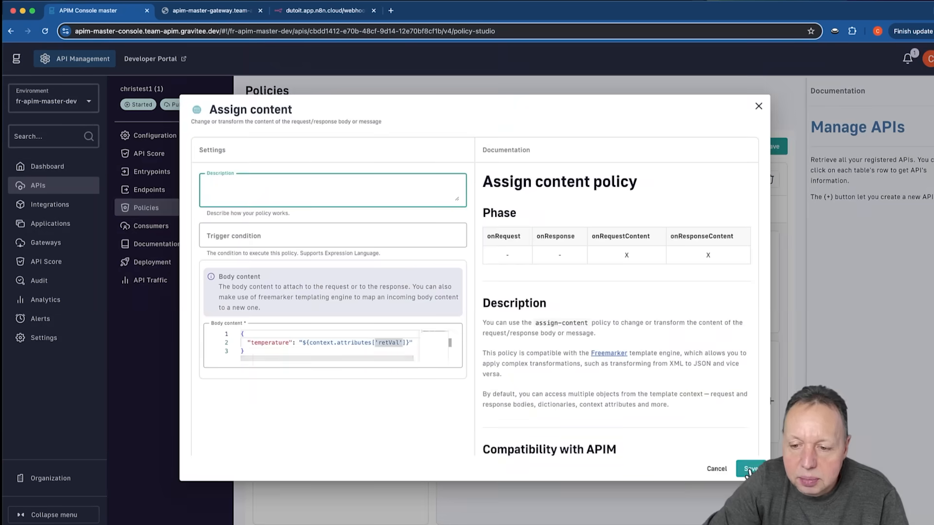
pyautogui.click(750, 469)
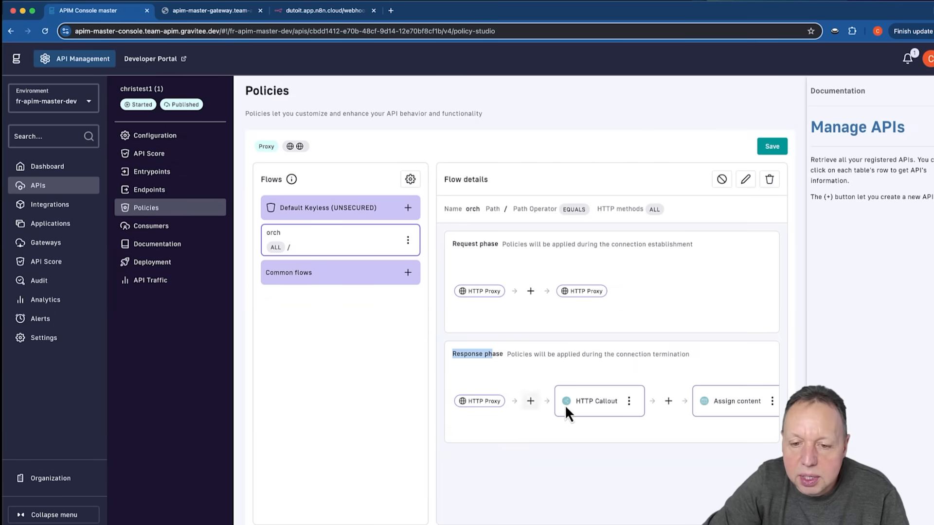
# Save the response-phase policy changes and deploy the out-of-sync API to the gateway
pyautogui.hscroll(3)
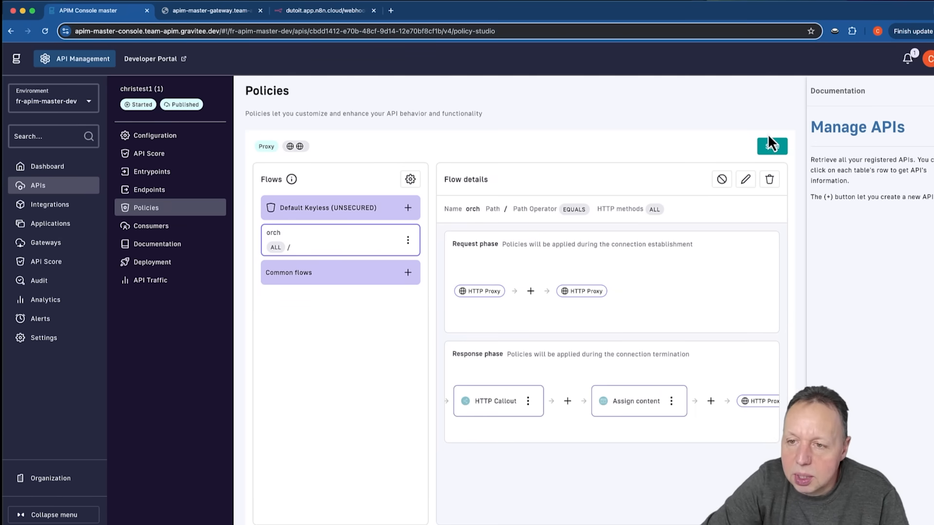
pyautogui.click(772, 146)
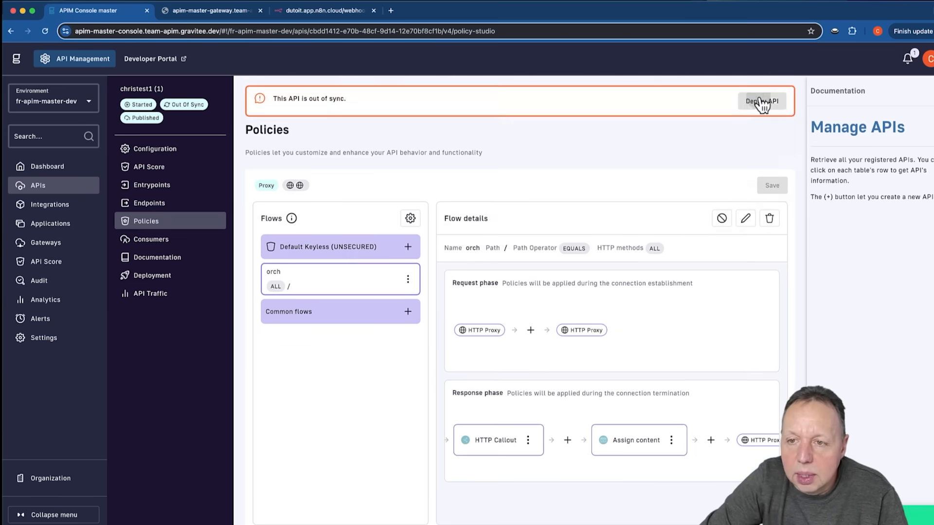
pyautogui.click(762, 101)
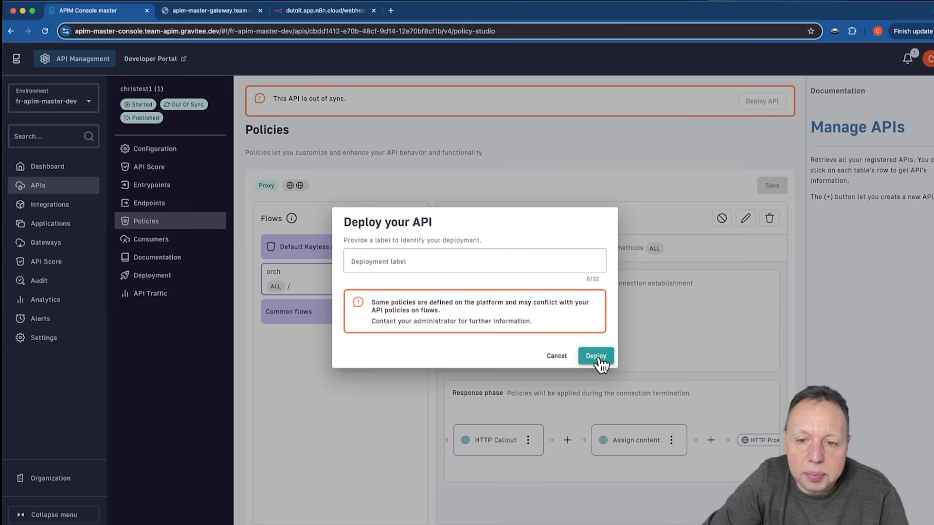
pyautogui.click(209, 11)
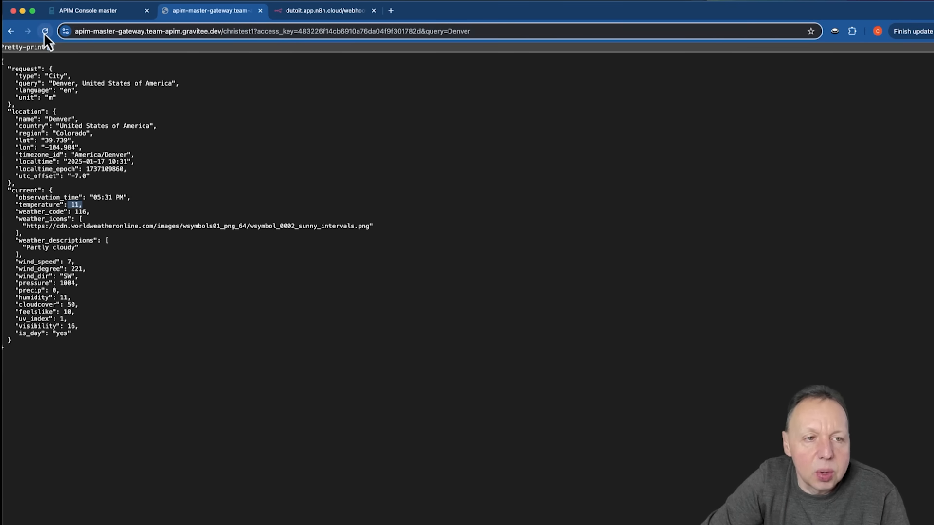
# Reload the Denver weather gateway URL, now returning temperature 51.8
pyautogui.click(45, 31)
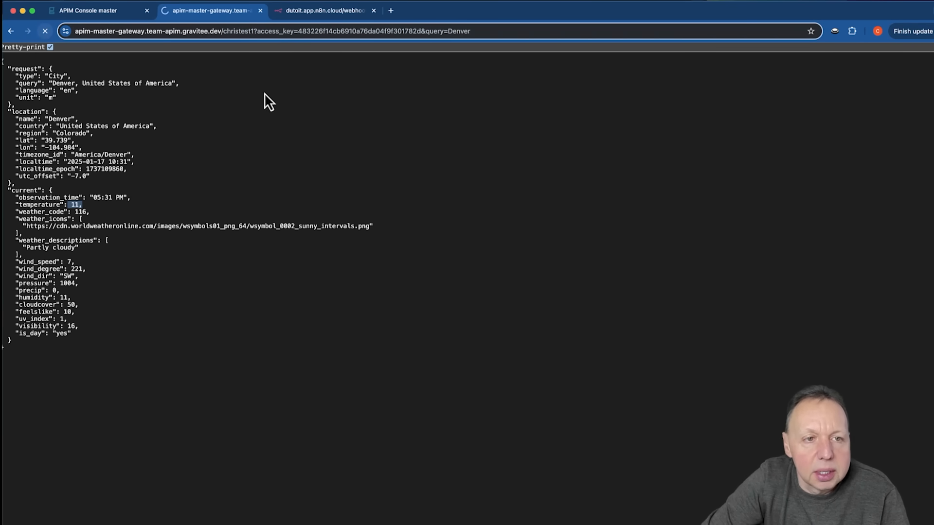
pyautogui.moveTo(355, 121)
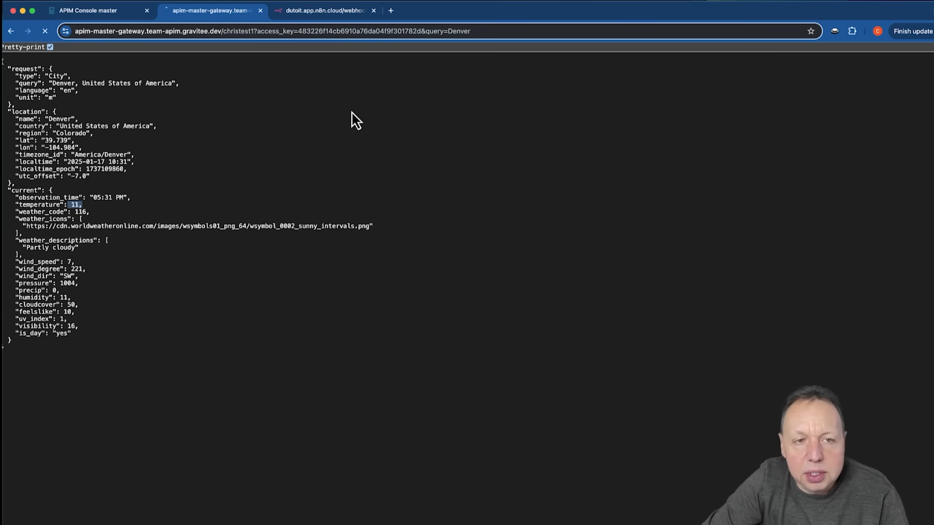
pyautogui.click(45, 31)
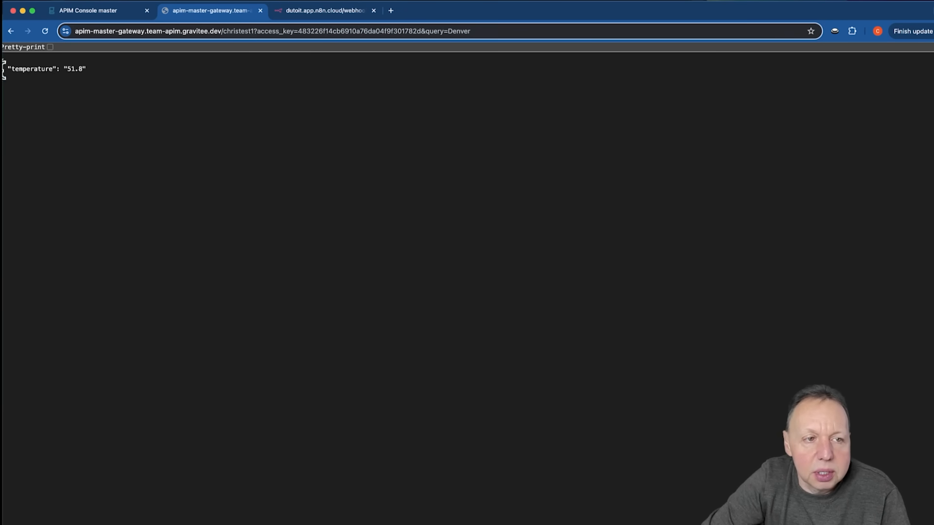
pyautogui.moveTo(116, 81)
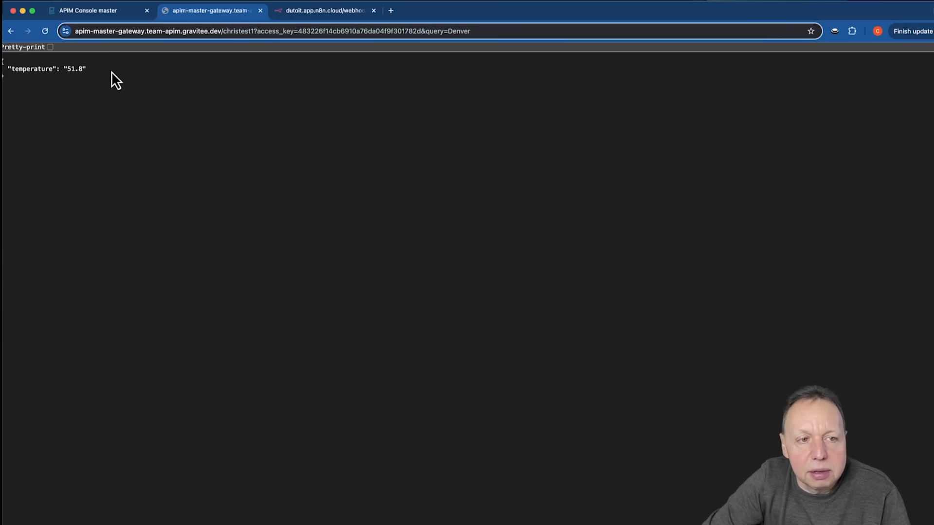
pyautogui.moveTo(131, 88)
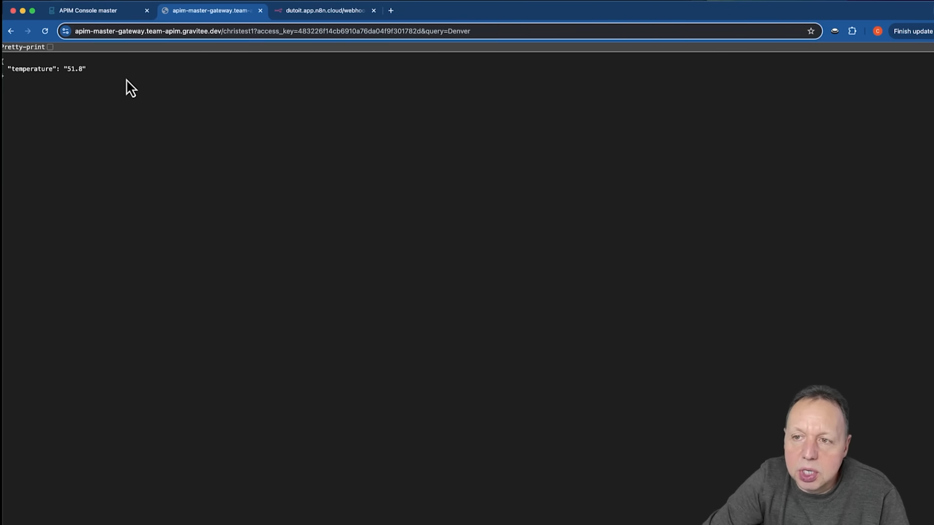
pyautogui.moveTo(256, 102)
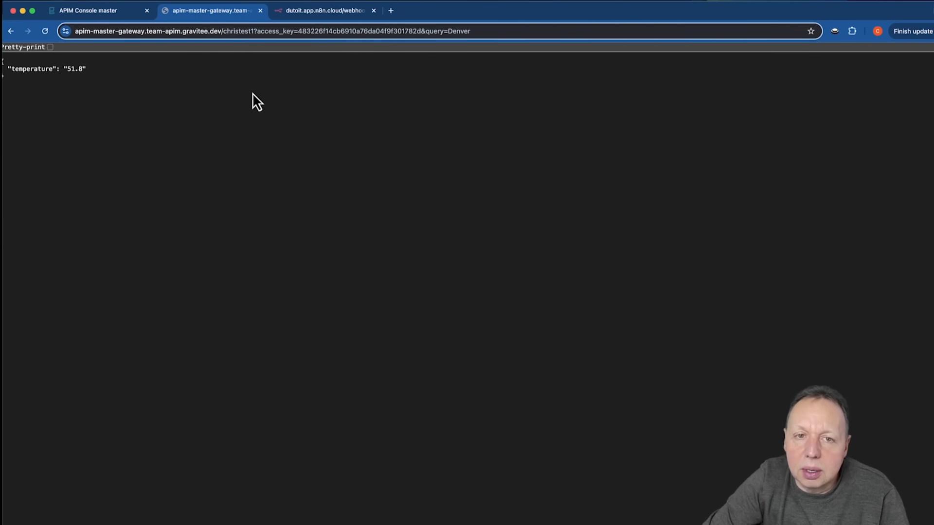